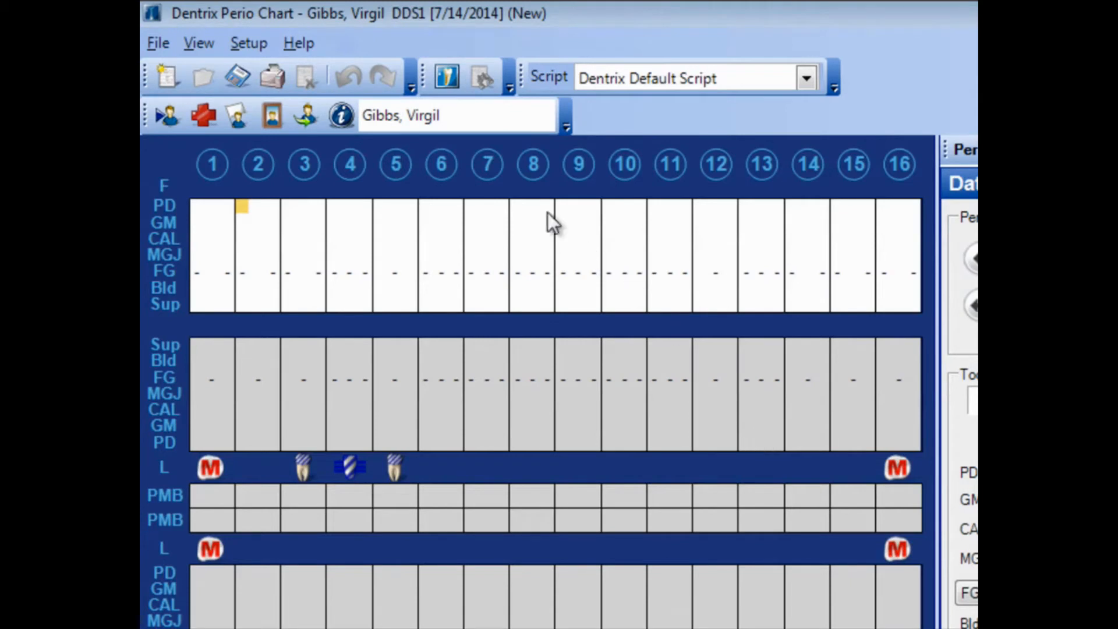
Open Entry Settings Setup from the Setup menu to view navigation scripts.
left_click(249, 42)
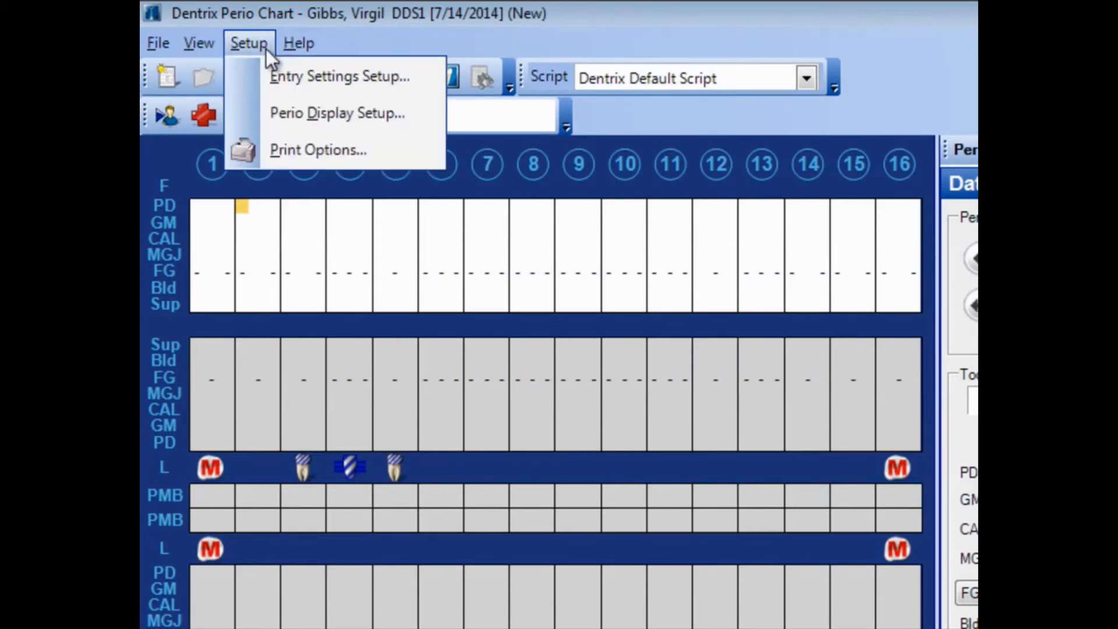
left_click(339, 76)
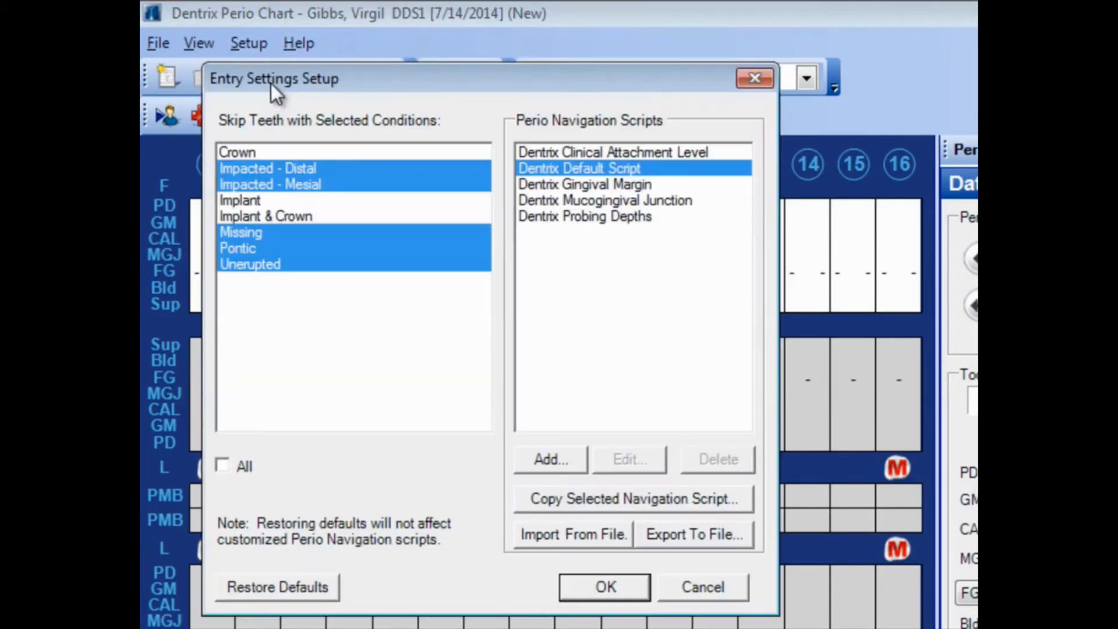
mouse_move(664, 232)
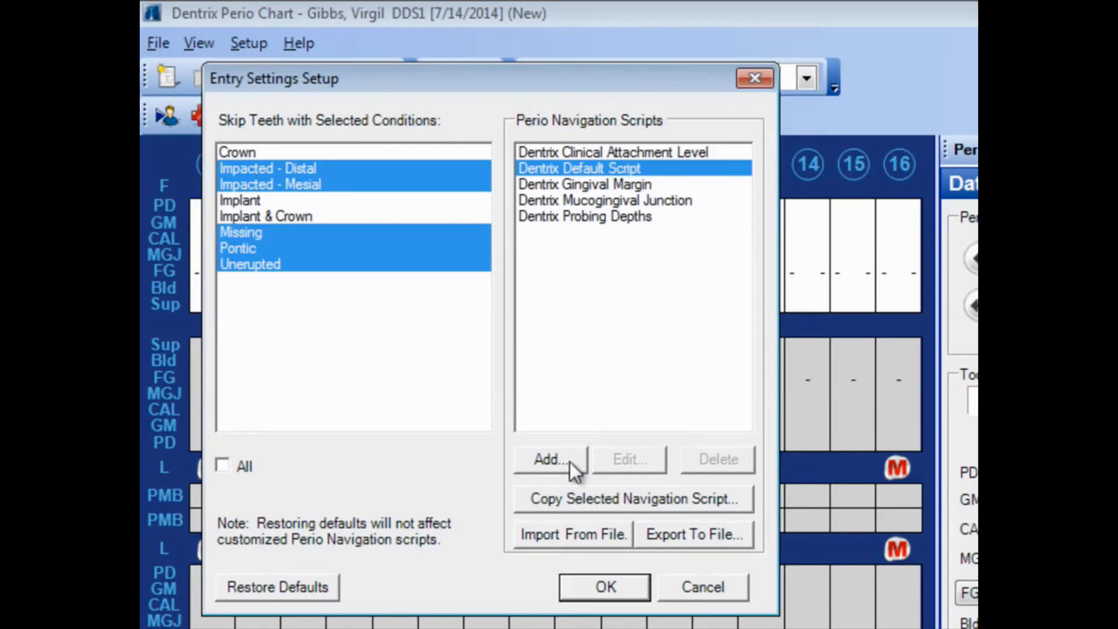
Add a navigation script named 'Dentrix Does It Script' with calculation CAL = PD + GM.
left_click(547, 459)
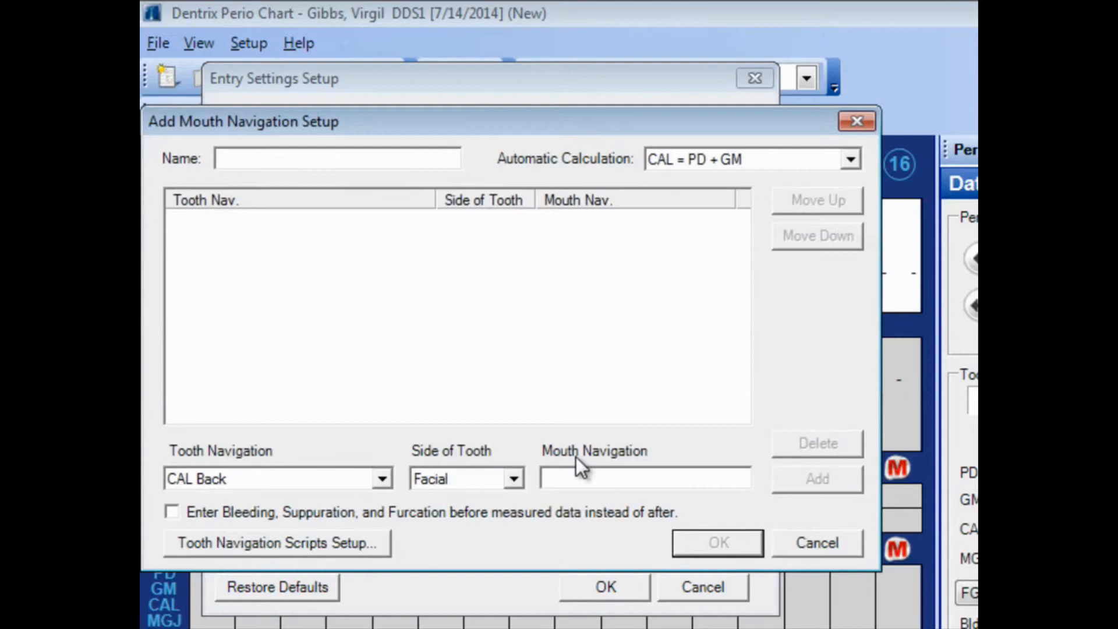
type("Dentrix Does It Script")
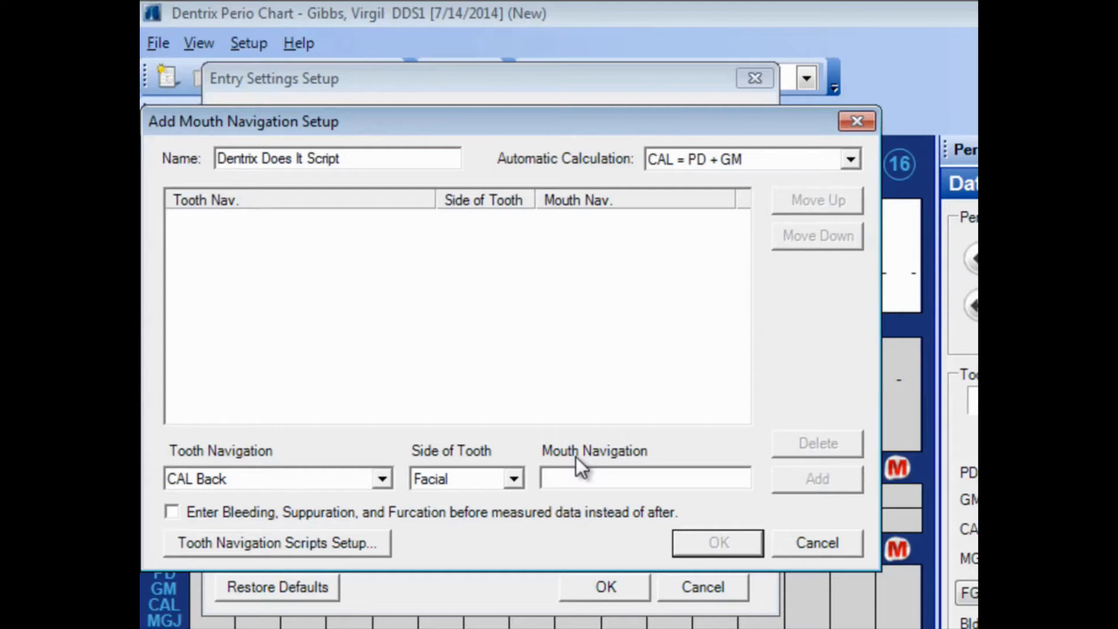
mouse_move(783, 276)
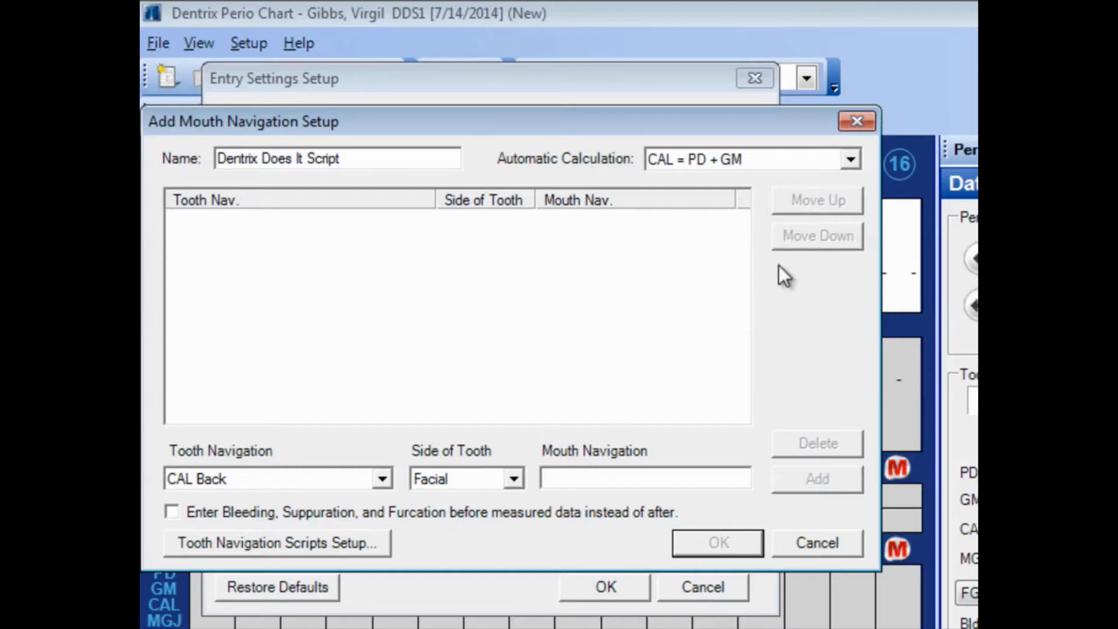
left_click(849, 158)
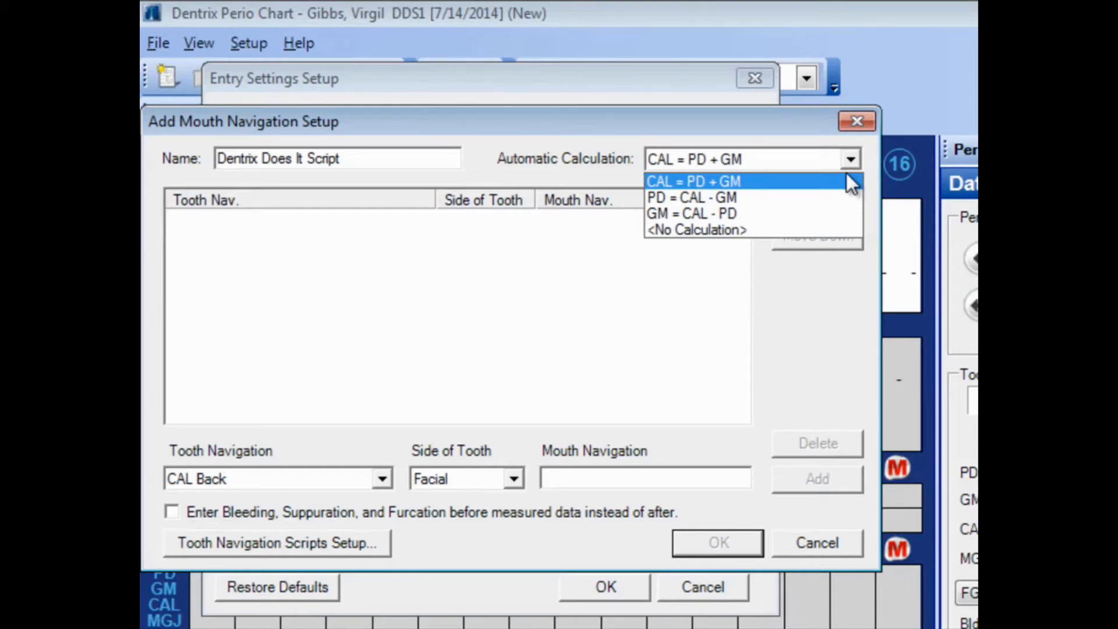
left_click(715, 181)
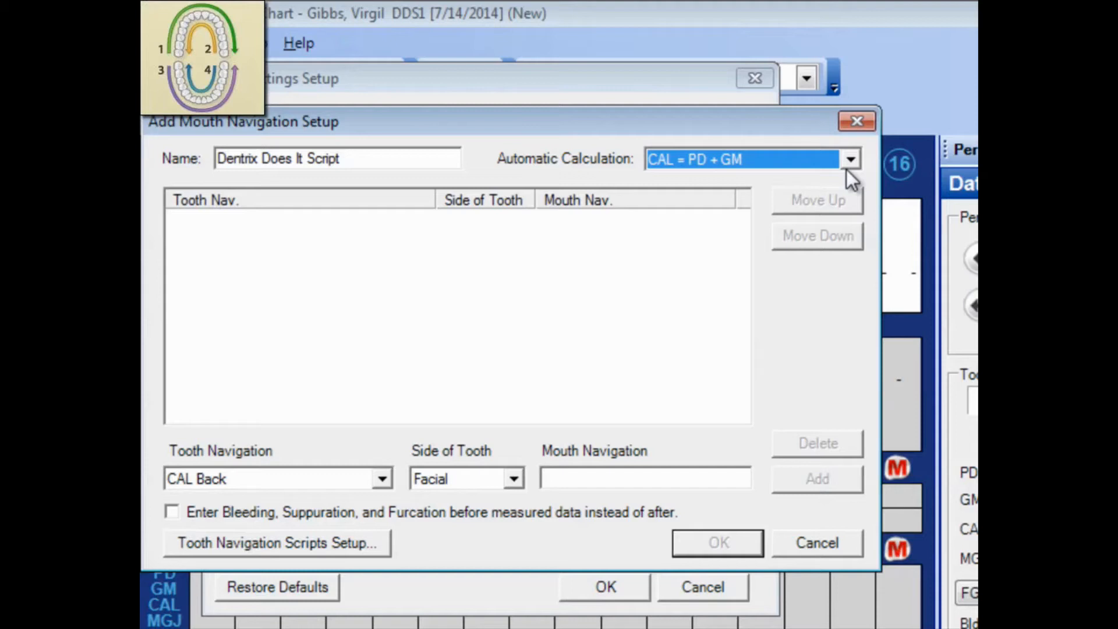
Add a PD Forward step on facial teeth 1-16.
left_click(381, 479)
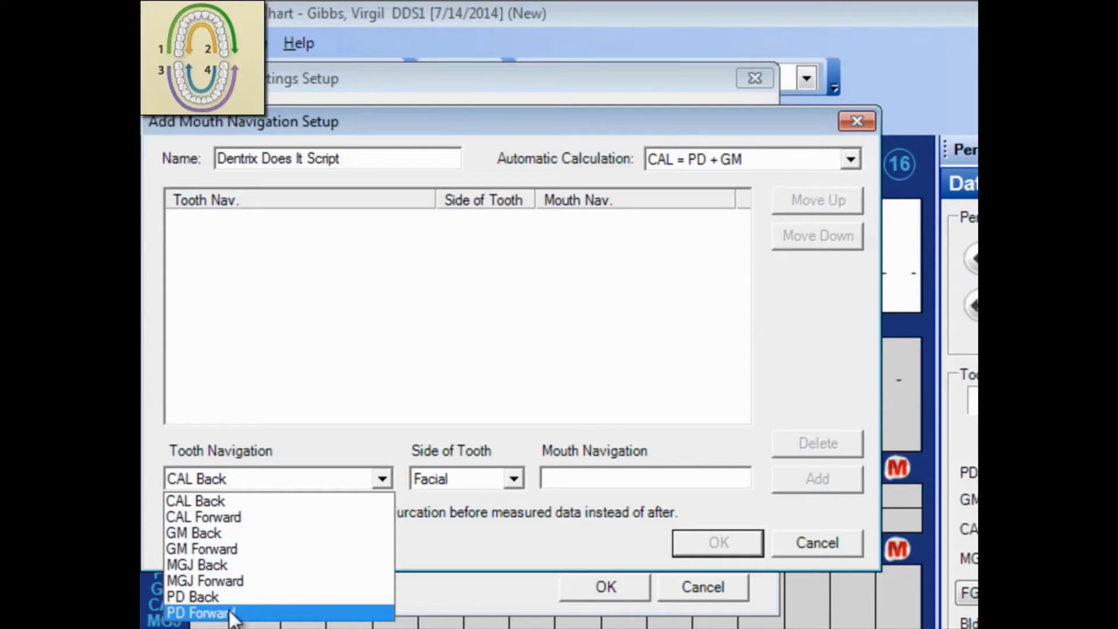
left_click(202, 612)
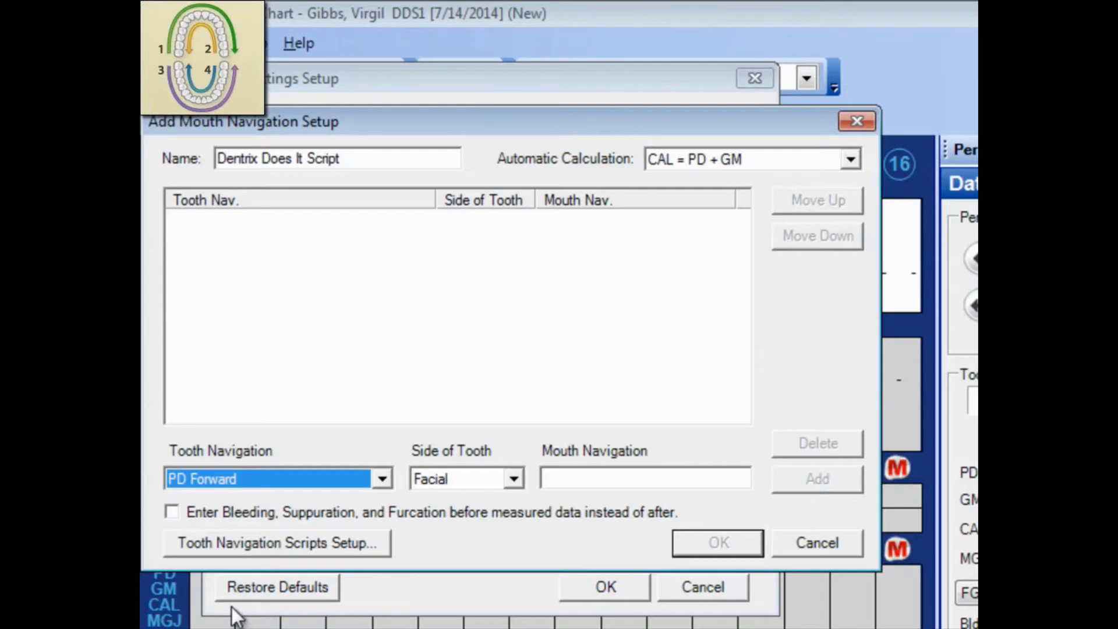
left_click(513, 479)
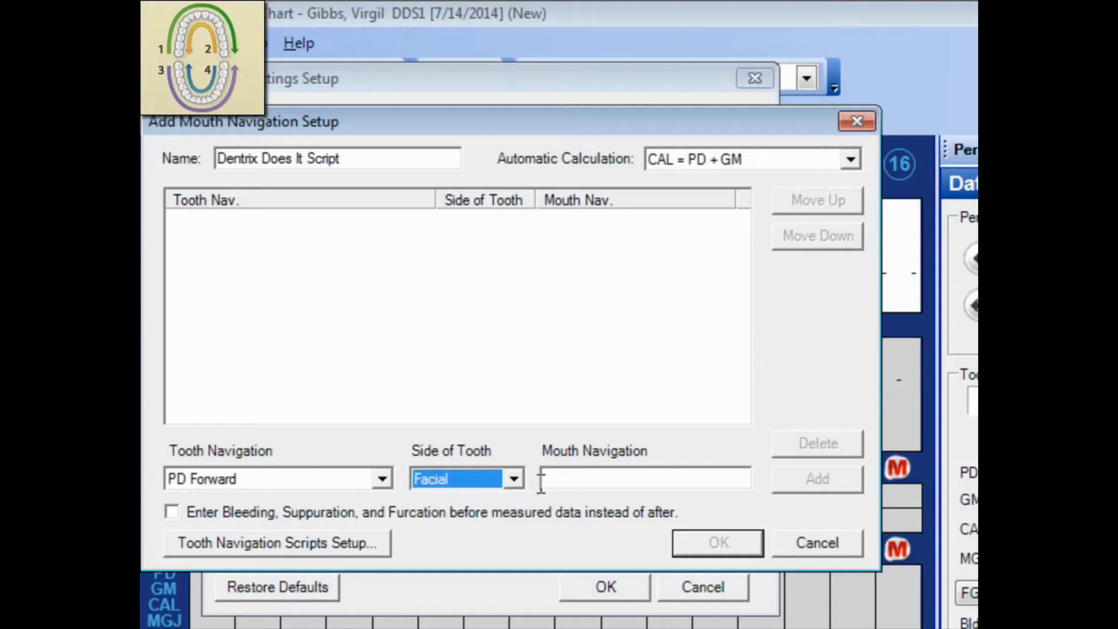
type("1")
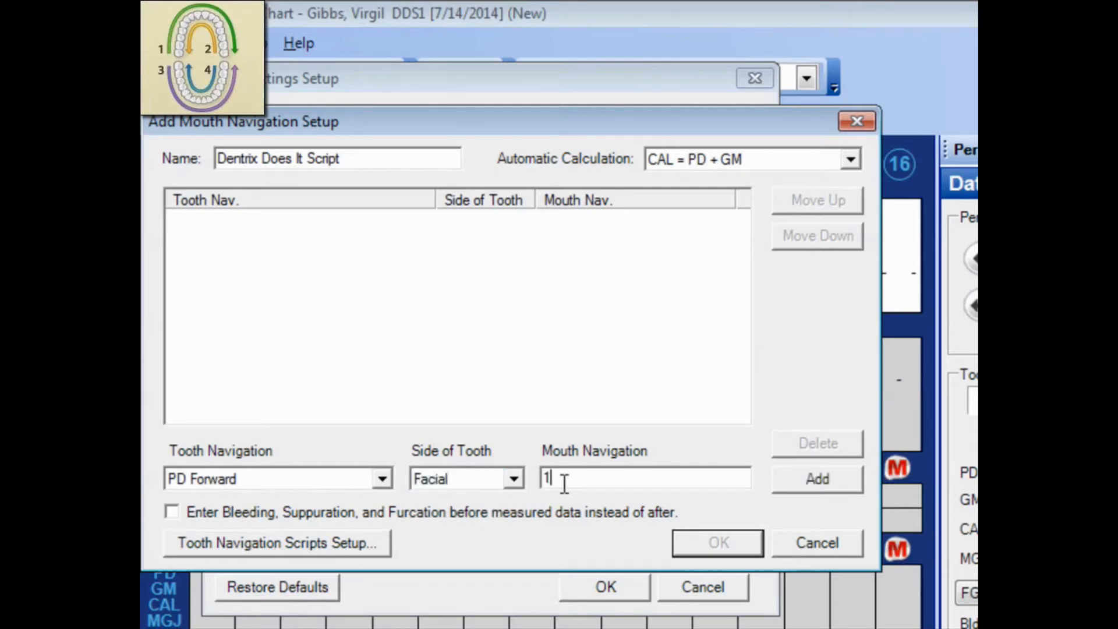
type("-16")
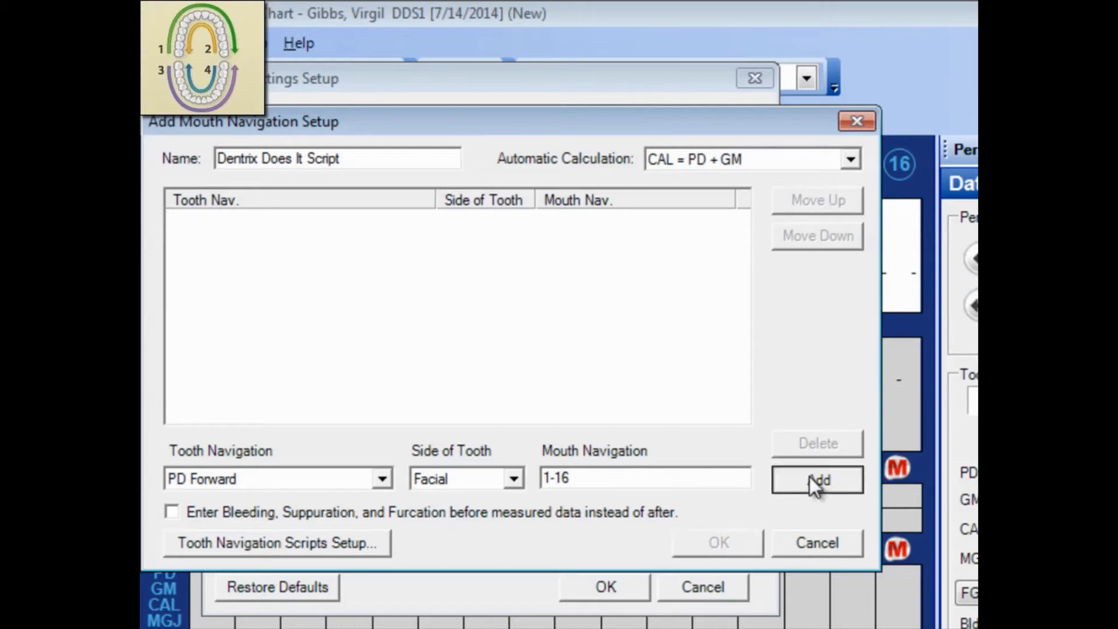
left_click(817, 479)
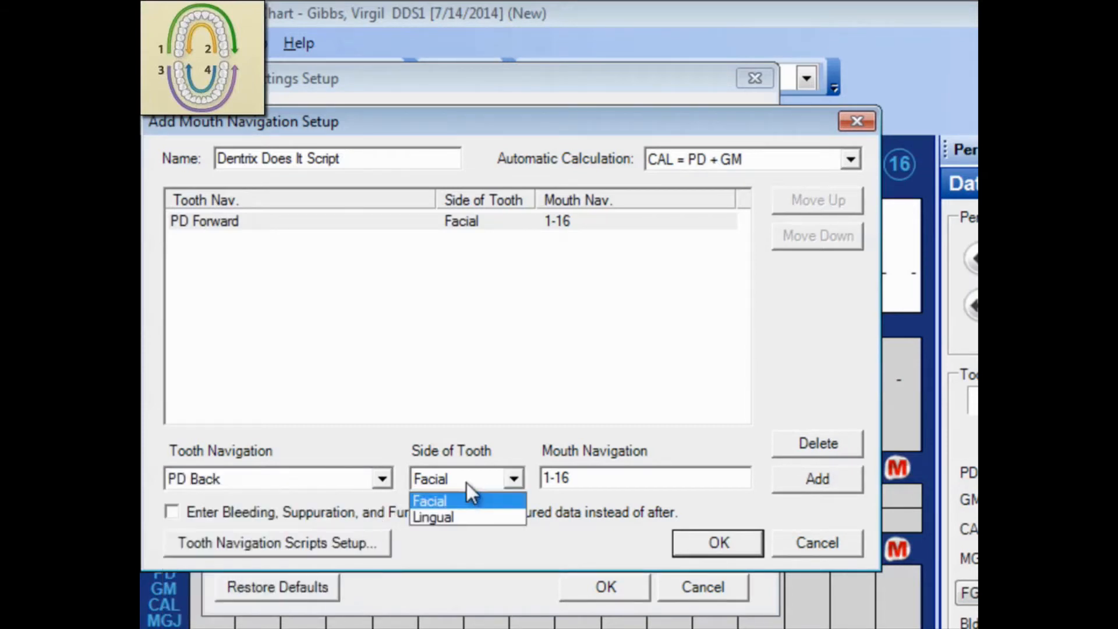
Add a PD Back step on lingual teeth 16-1.
left_click(433, 518)
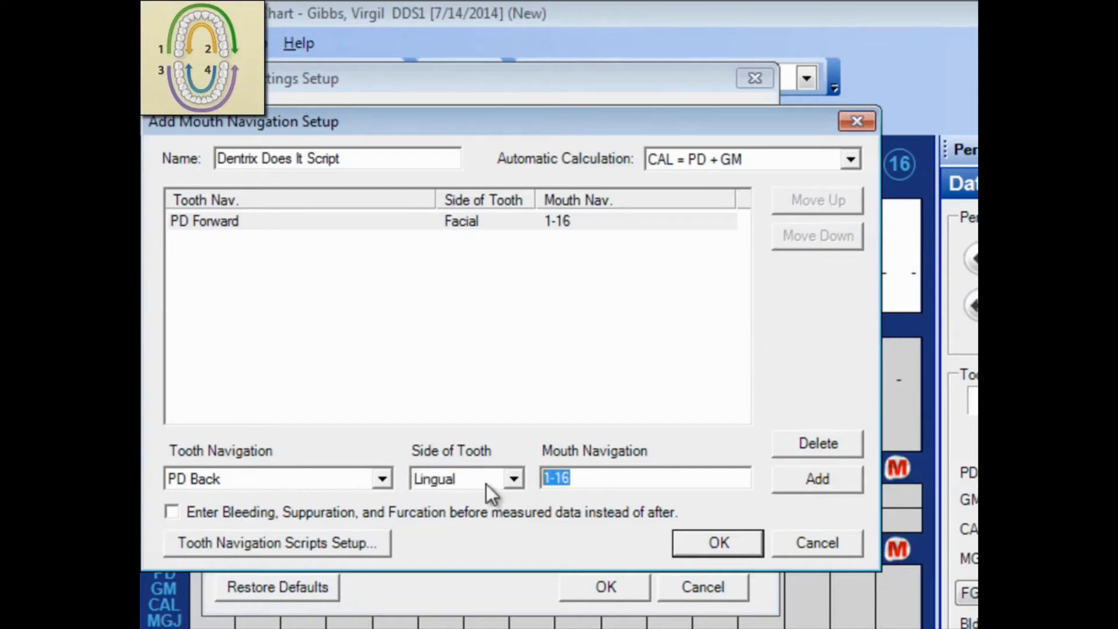
type("16-1")
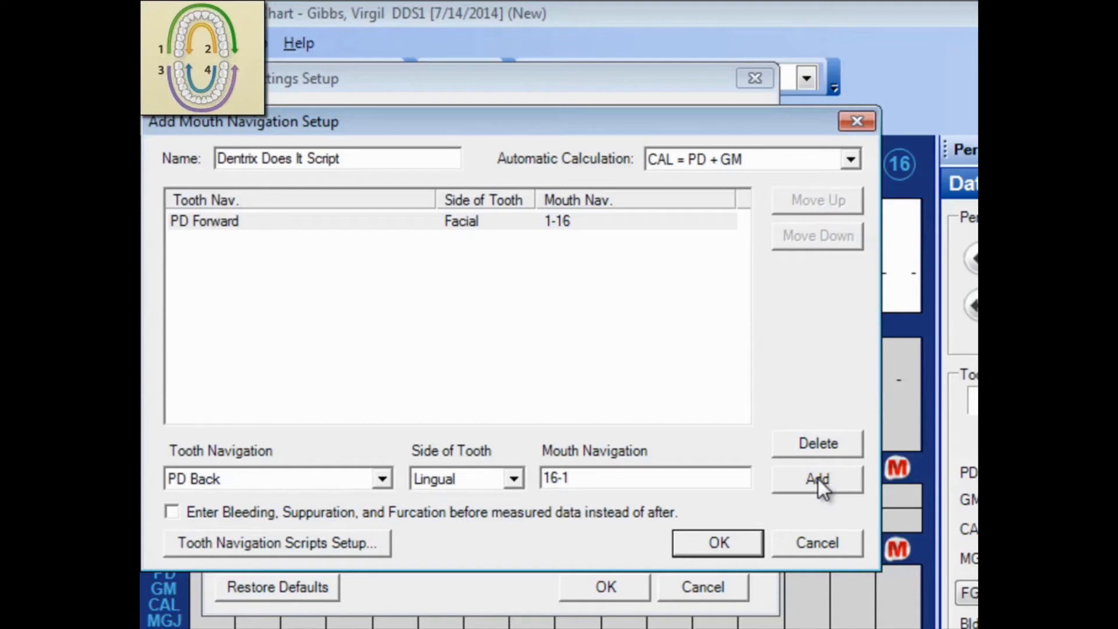
left_click(816, 479)
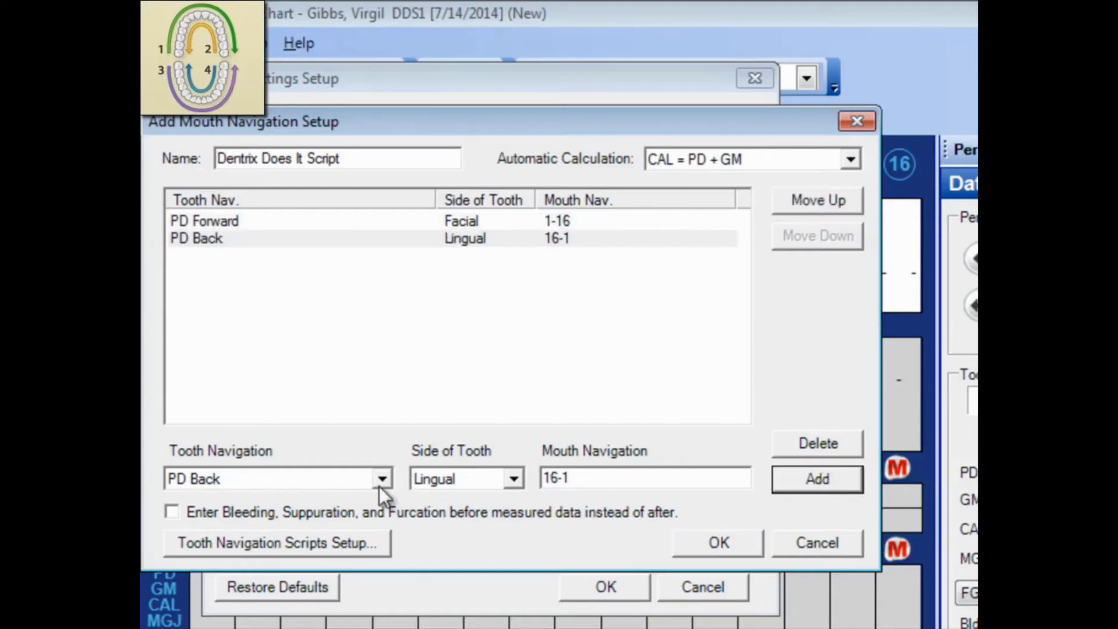
Add a PD Forward step on facial teeth 32-17.
left_click(382, 479)
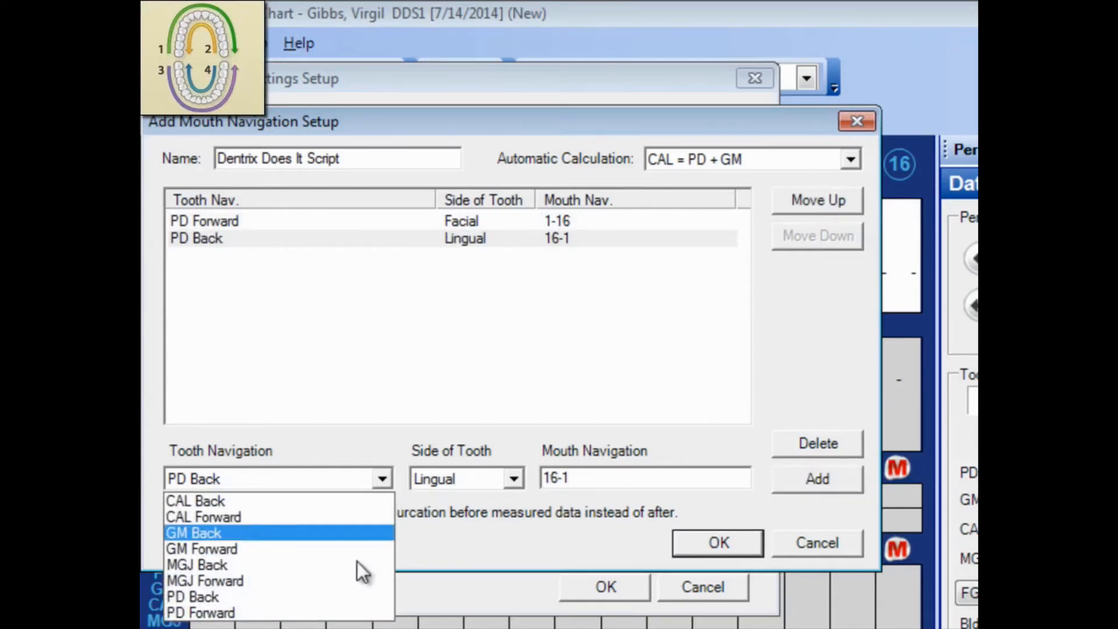
left_click(201, 612)
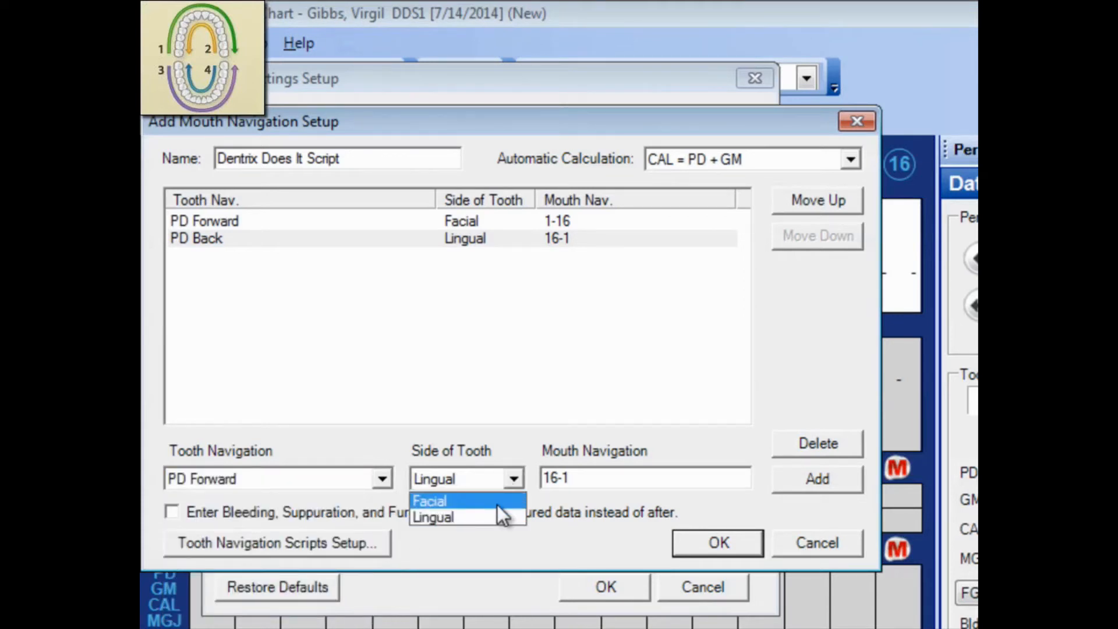
left_click(430, 500)
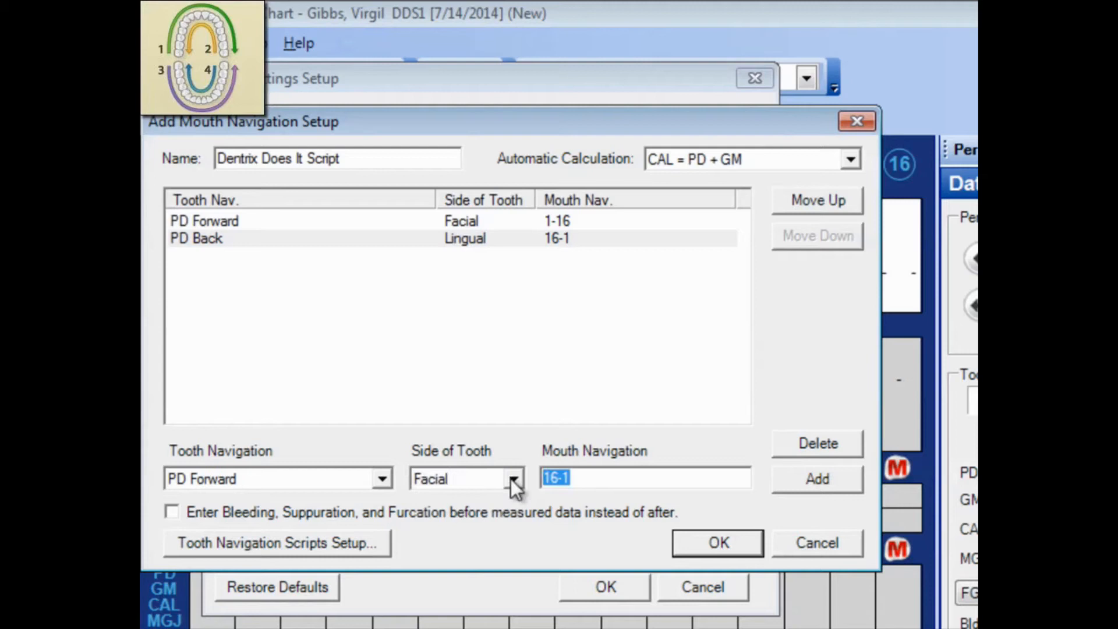
type("32-")
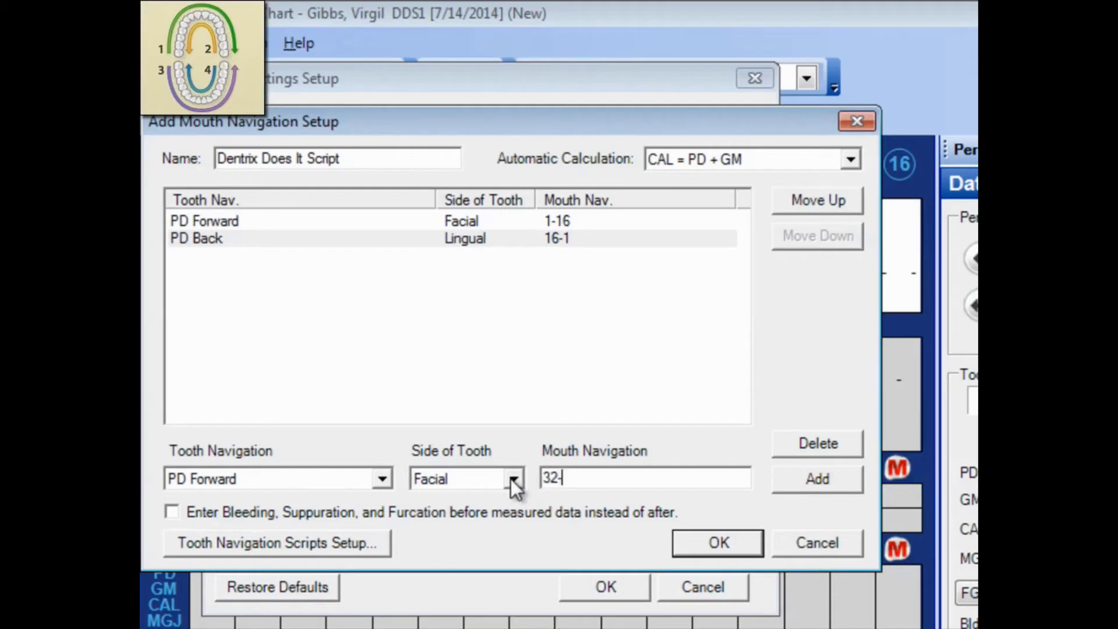
type("17")
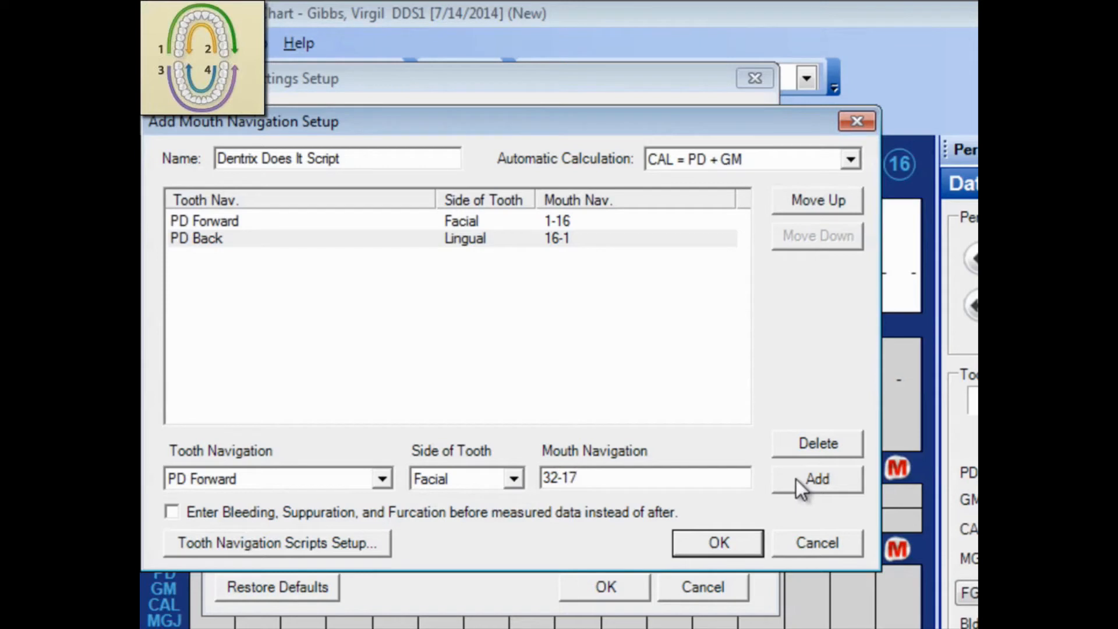
left_click(817, 478)
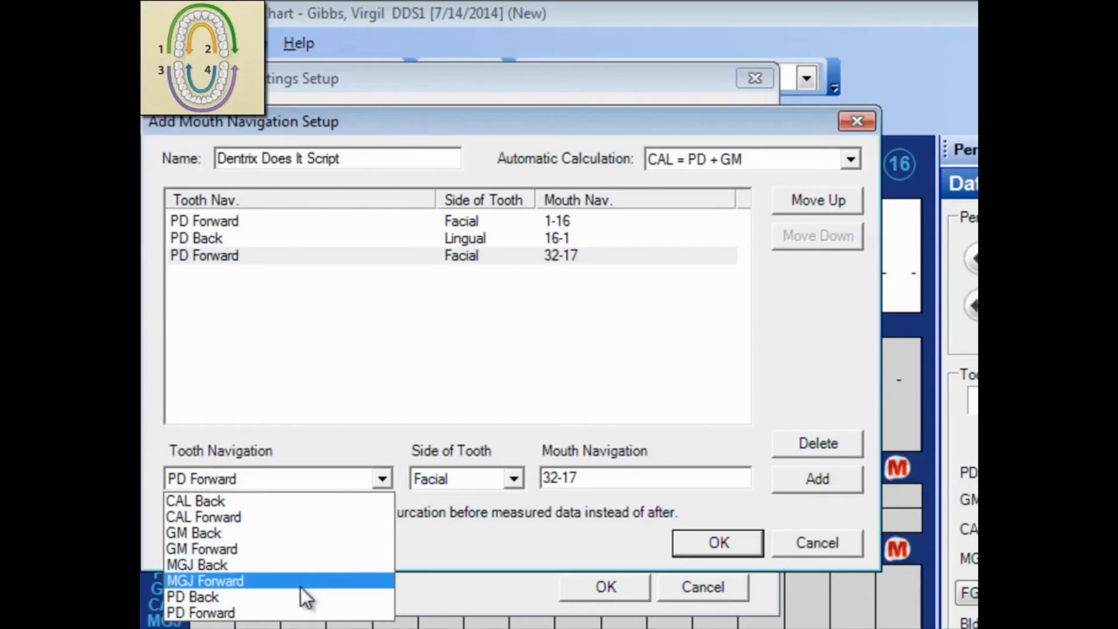
mouse_move(305, 599)
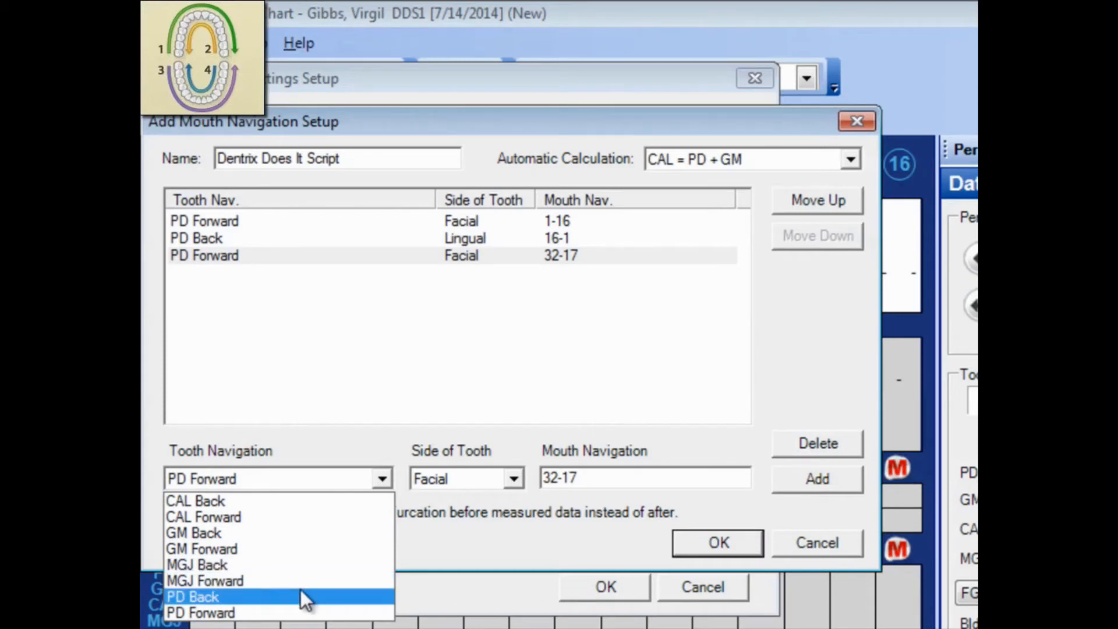
Add a PD Back step on lingual teeth 17-32 and save the script.
left_click(192, 597)
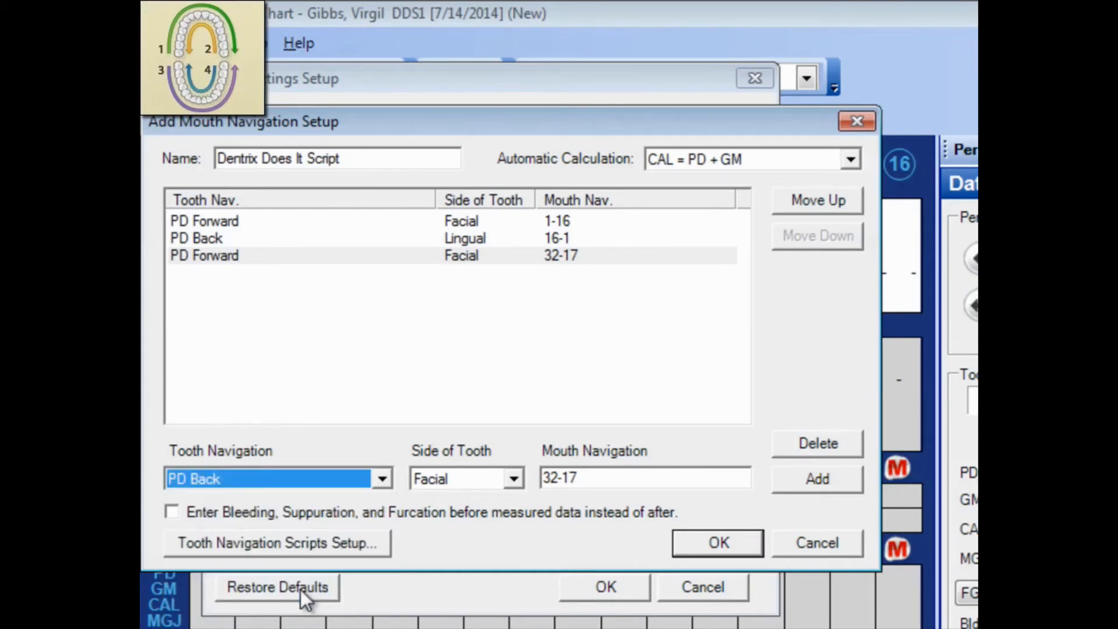
left_click(512, 478)
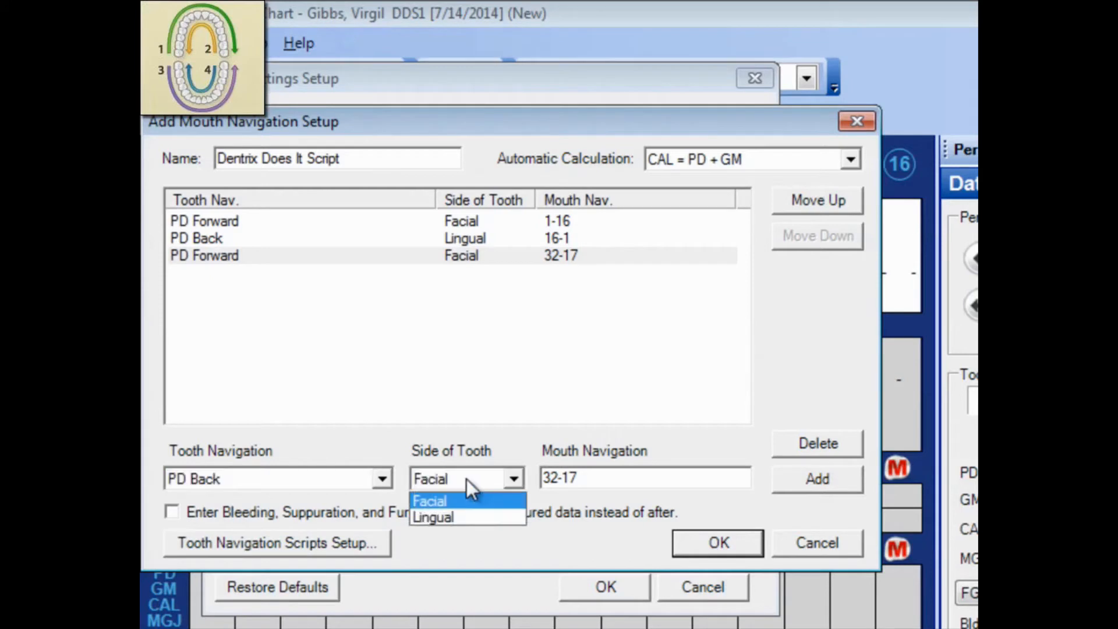
left_click(433, 517)
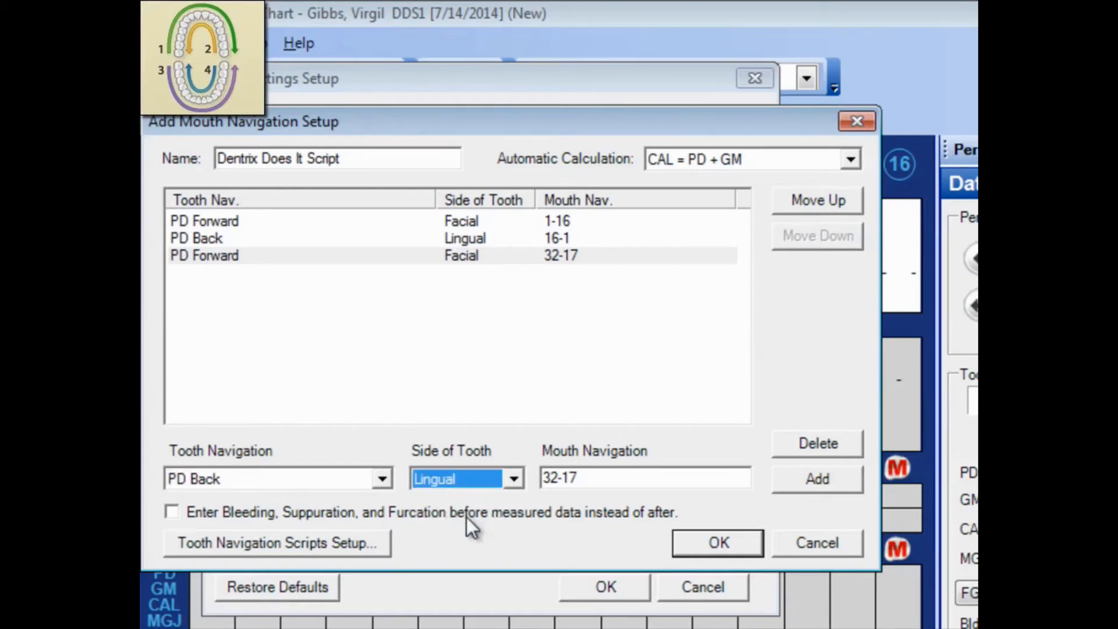
left_click(642, 478)
type("17-3")
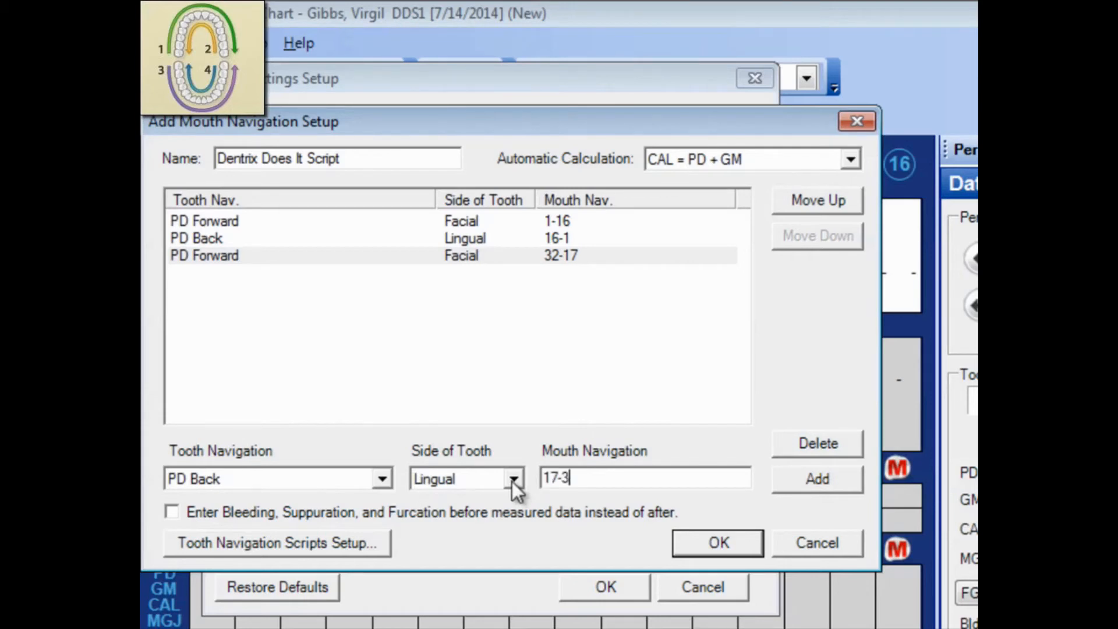
type("2")
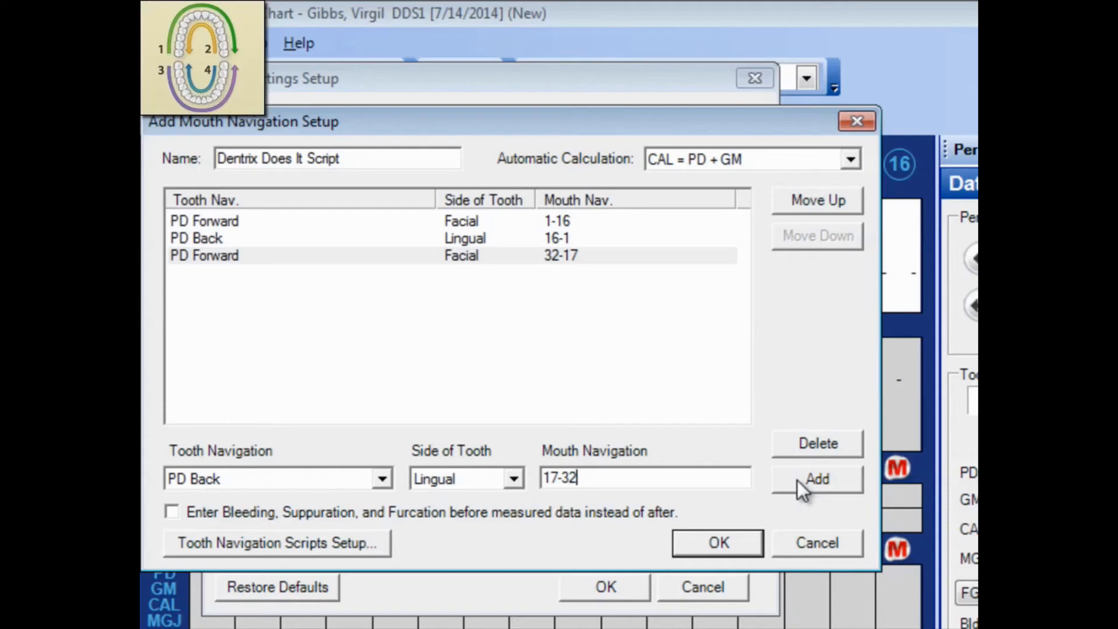
left_click(817, 479)
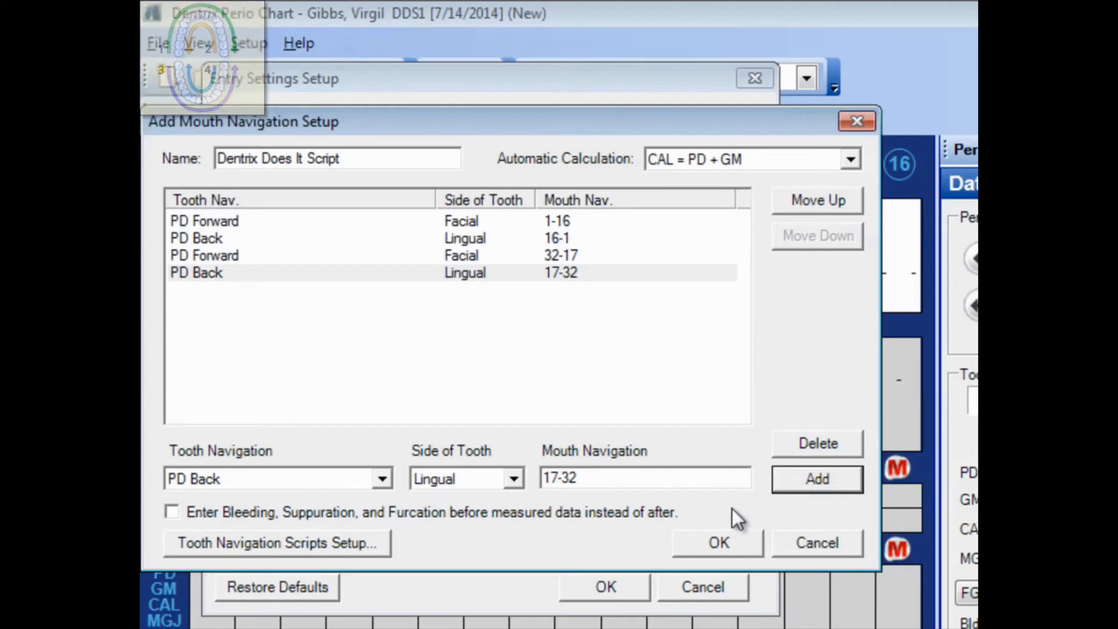
left_click(717, 542)
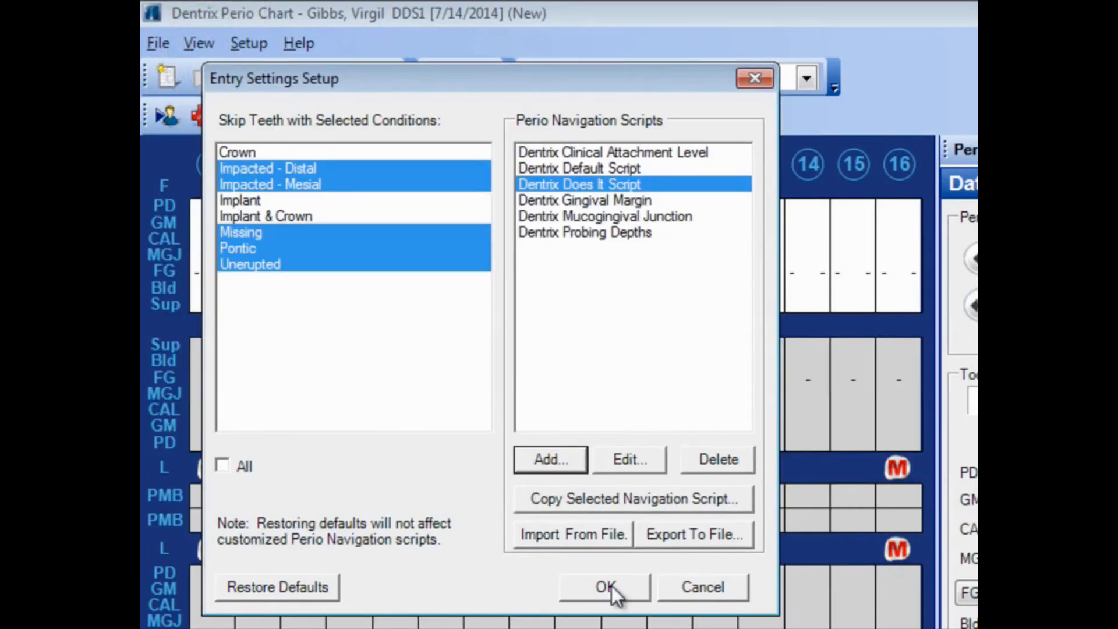
mouse_move(598, 492)
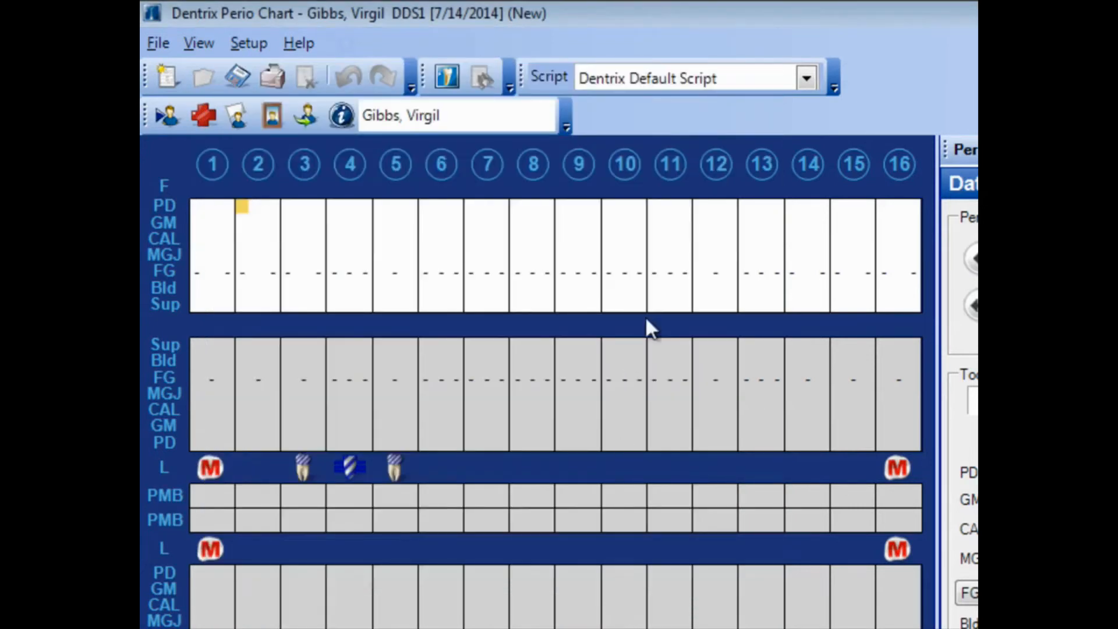
Select Dentrix Does It Script from the toolbar Script dropdown.
left_click(806, 77)
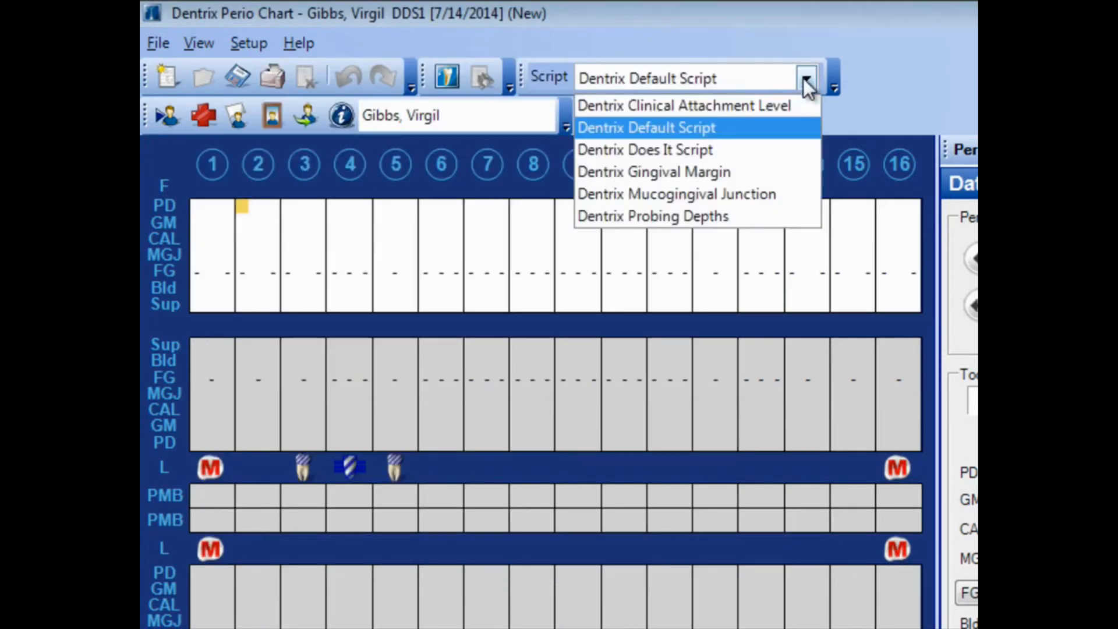
left_click(643, 149)
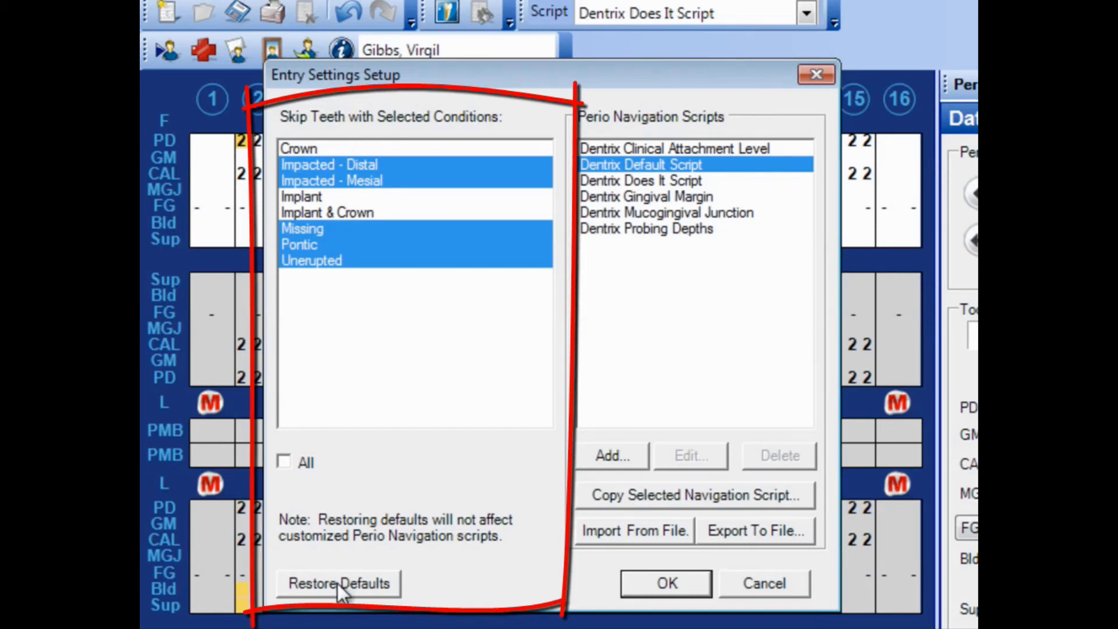
mouse_move(350, 396)
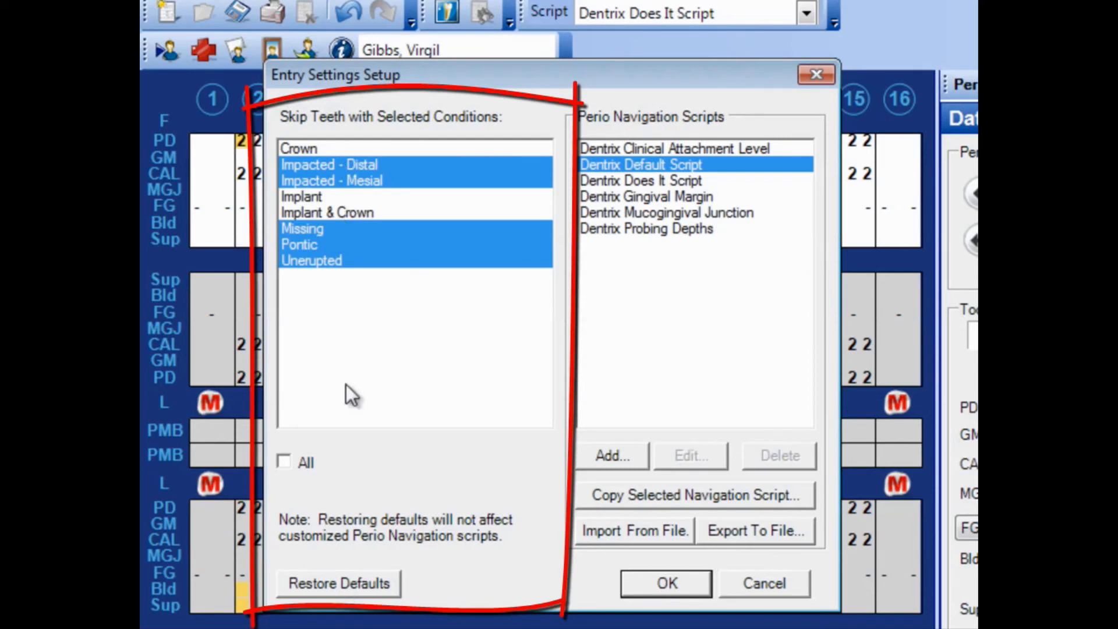
mouse_move(350, 340)
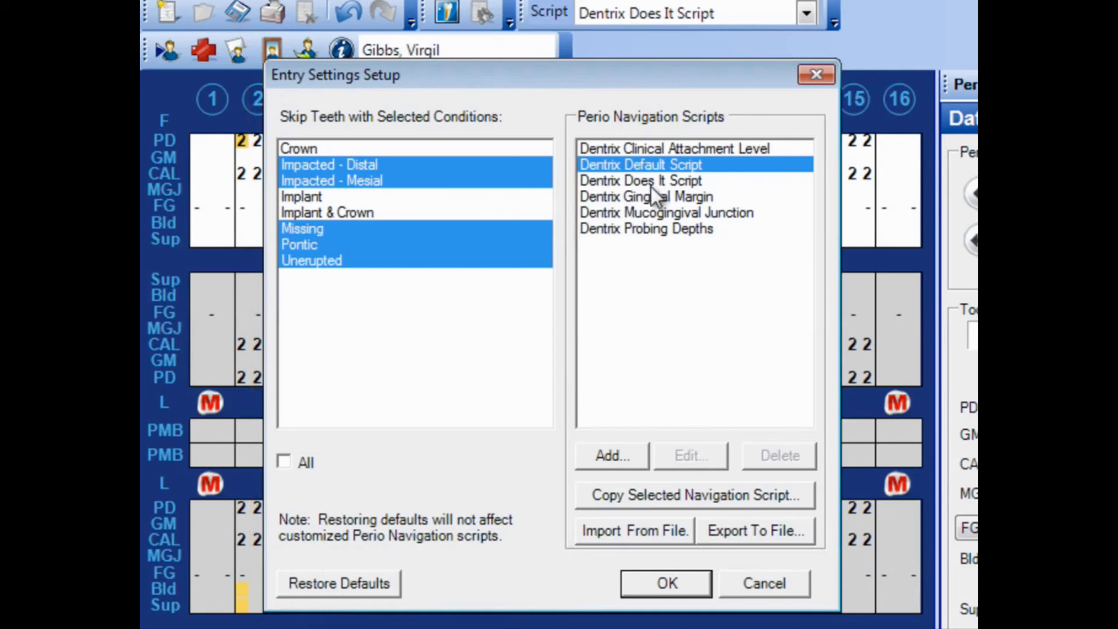
Export Dentrix Does It Script to a file from Entry Settings Setup.
left_click(639, 180)
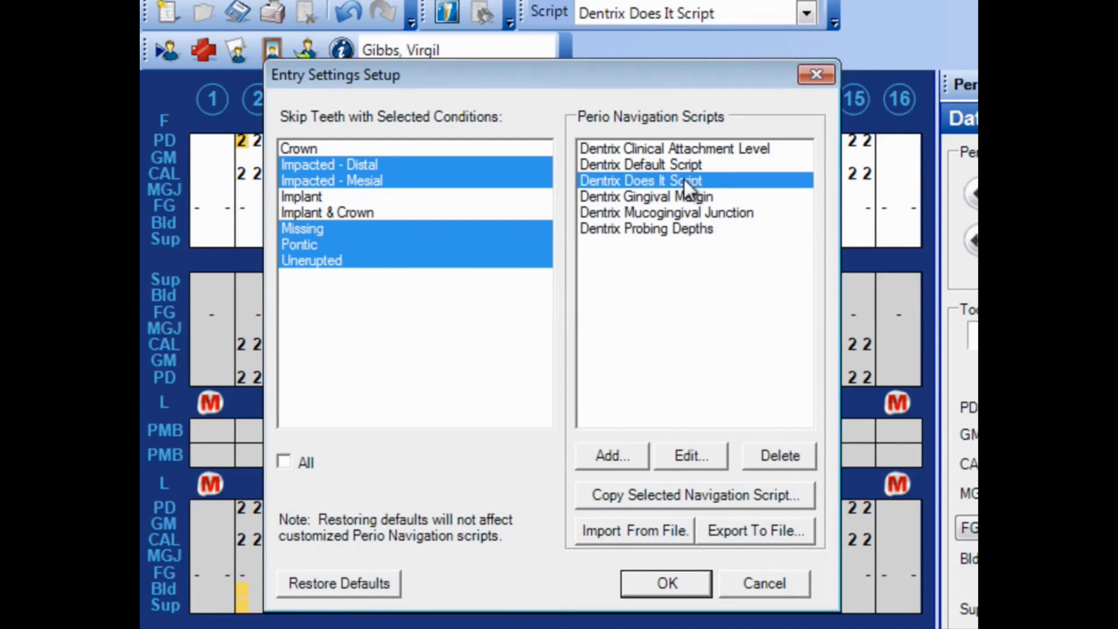
mouse_move(703, 377)
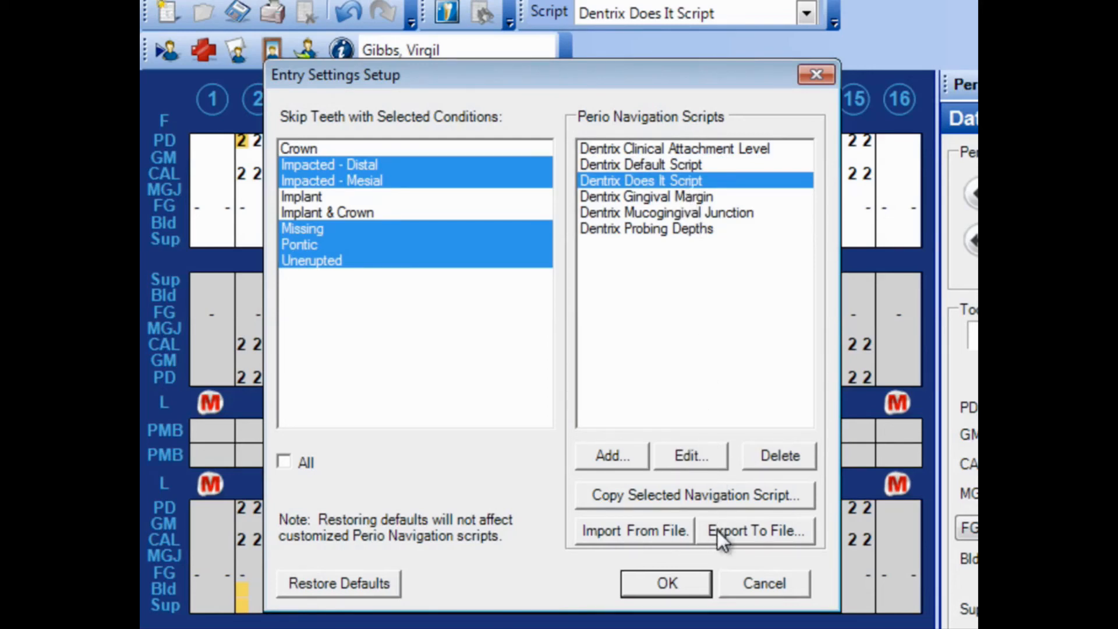
left_click(753, 530)
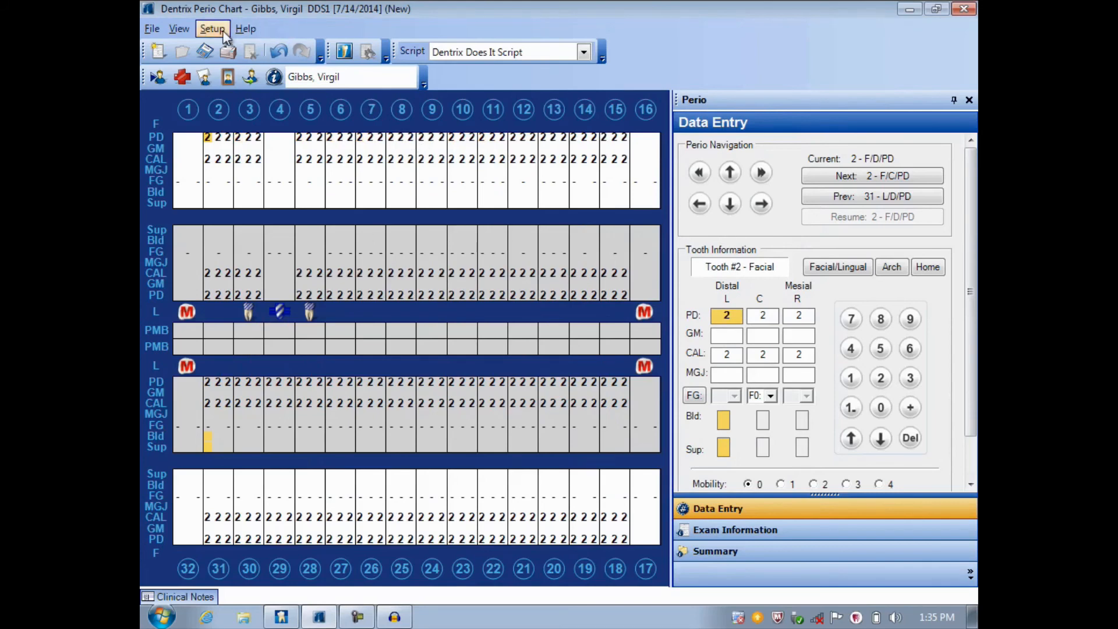
Reopen Entry Settings Setup and import Dentrix Does It Script.xml.
left_click(212, 29)
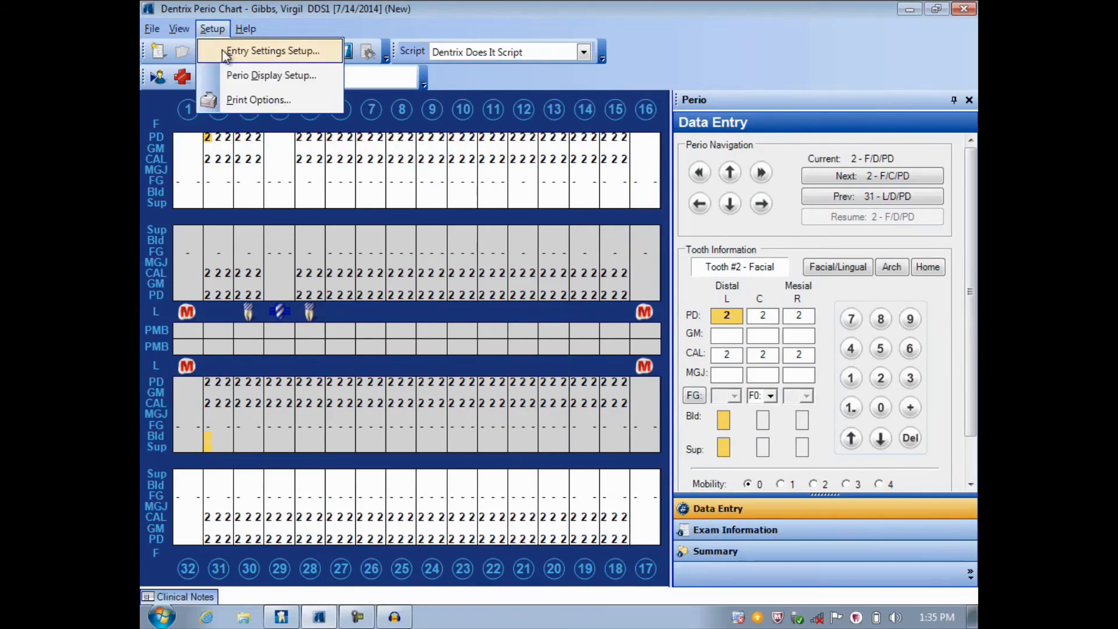
left_click(273, 50)
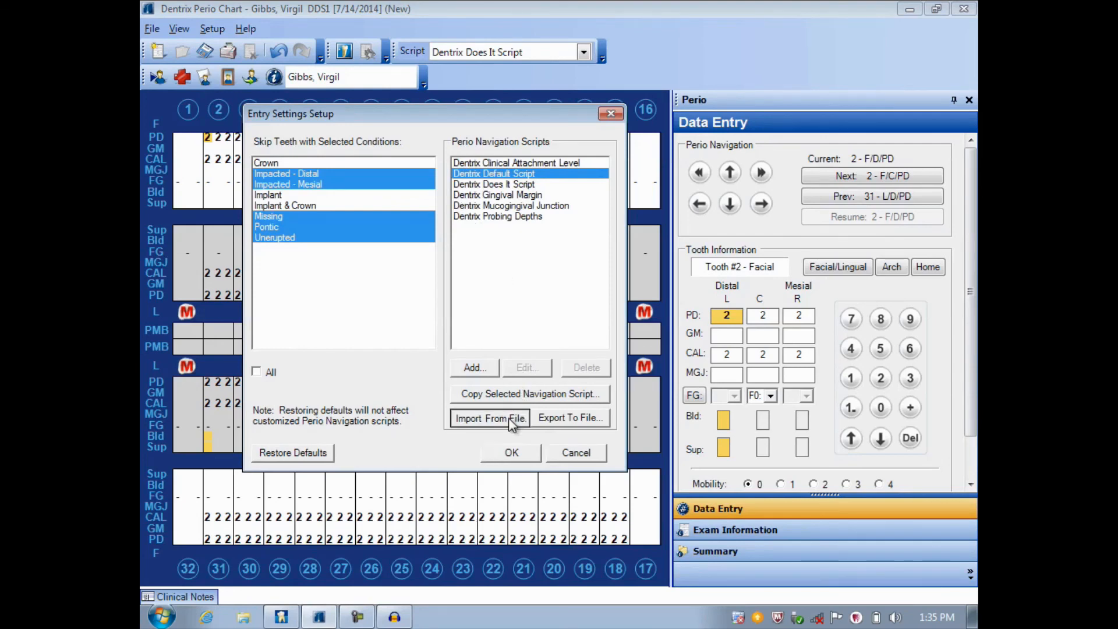
left_click(490, 418)
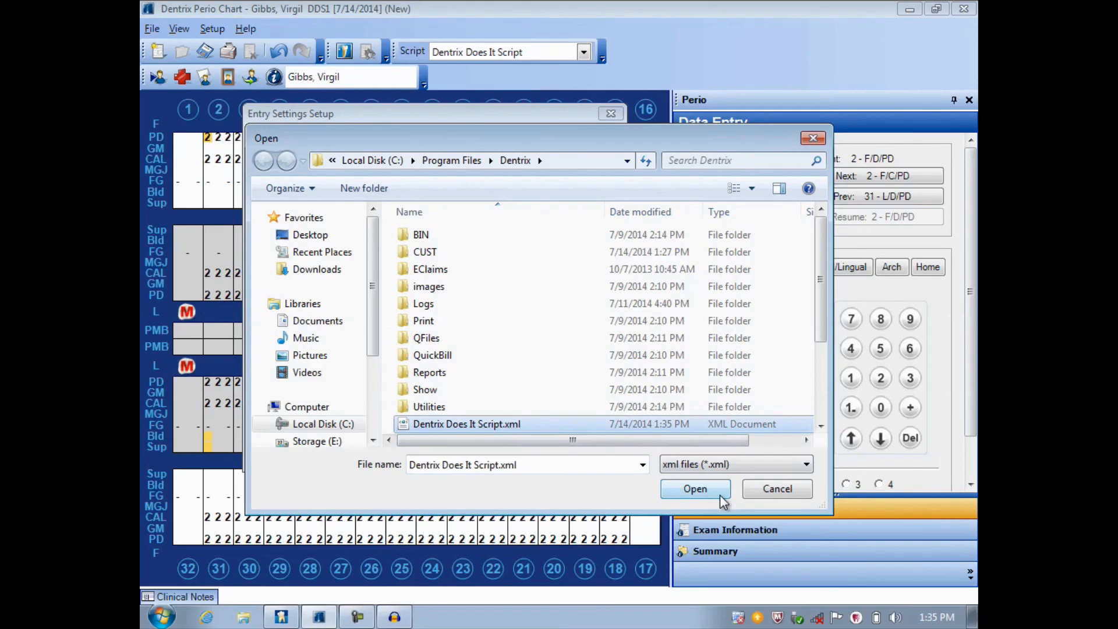
left_click(695, 488)
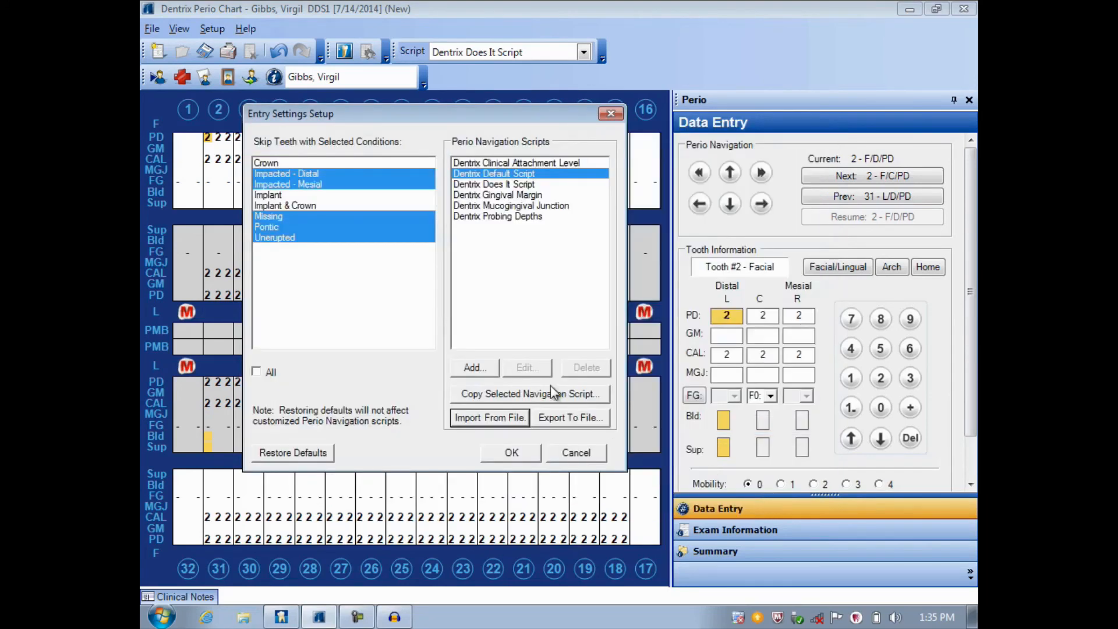
mouse_move(417, 395)
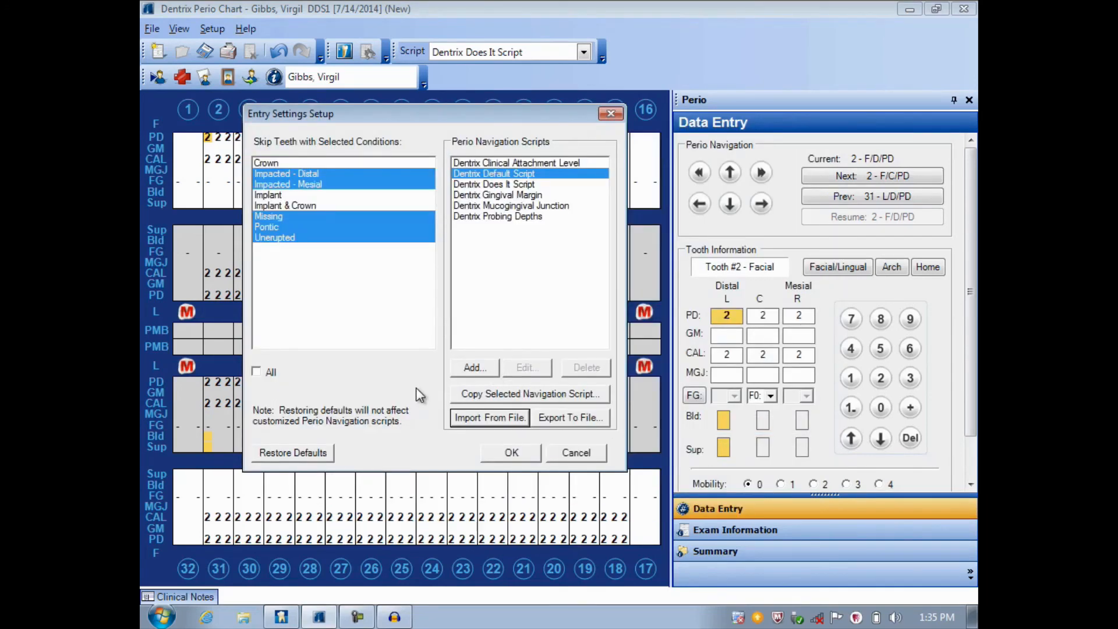